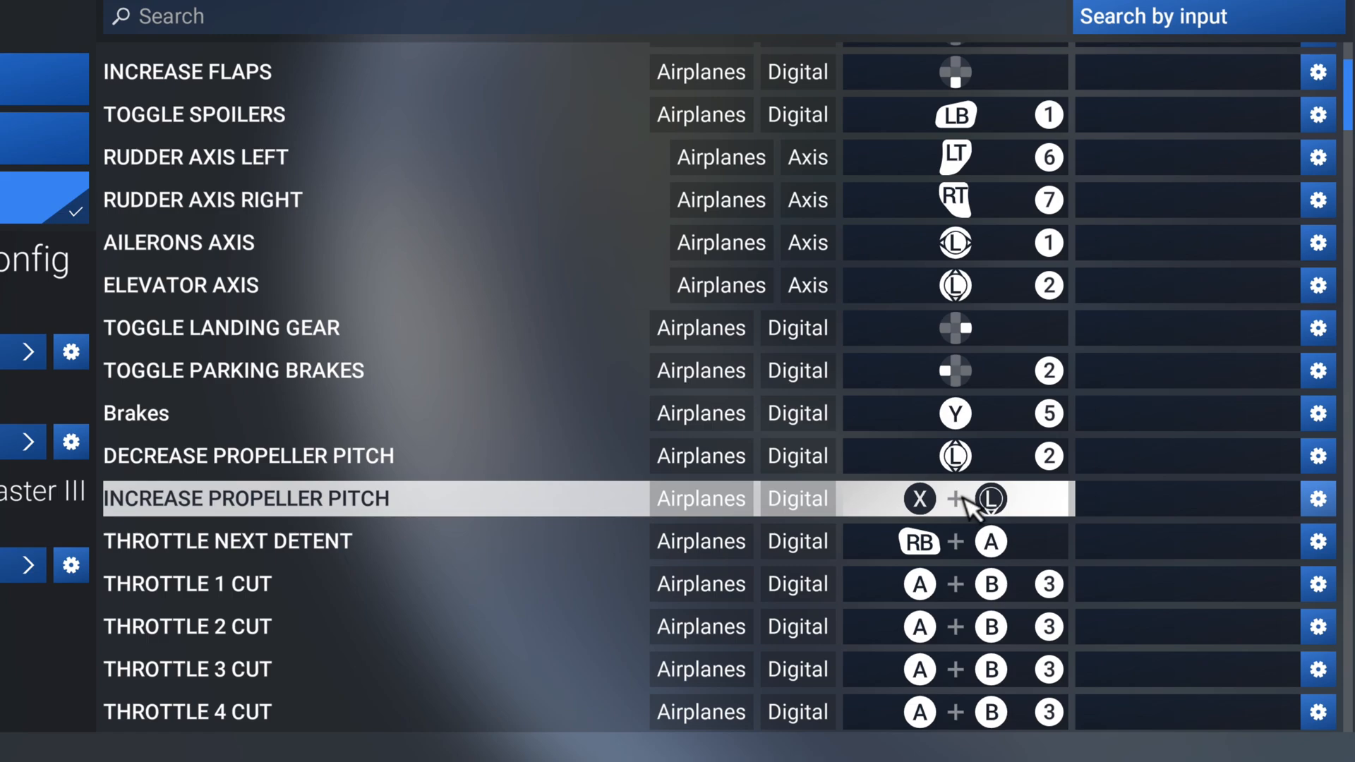
mouse_move(1276, 468)
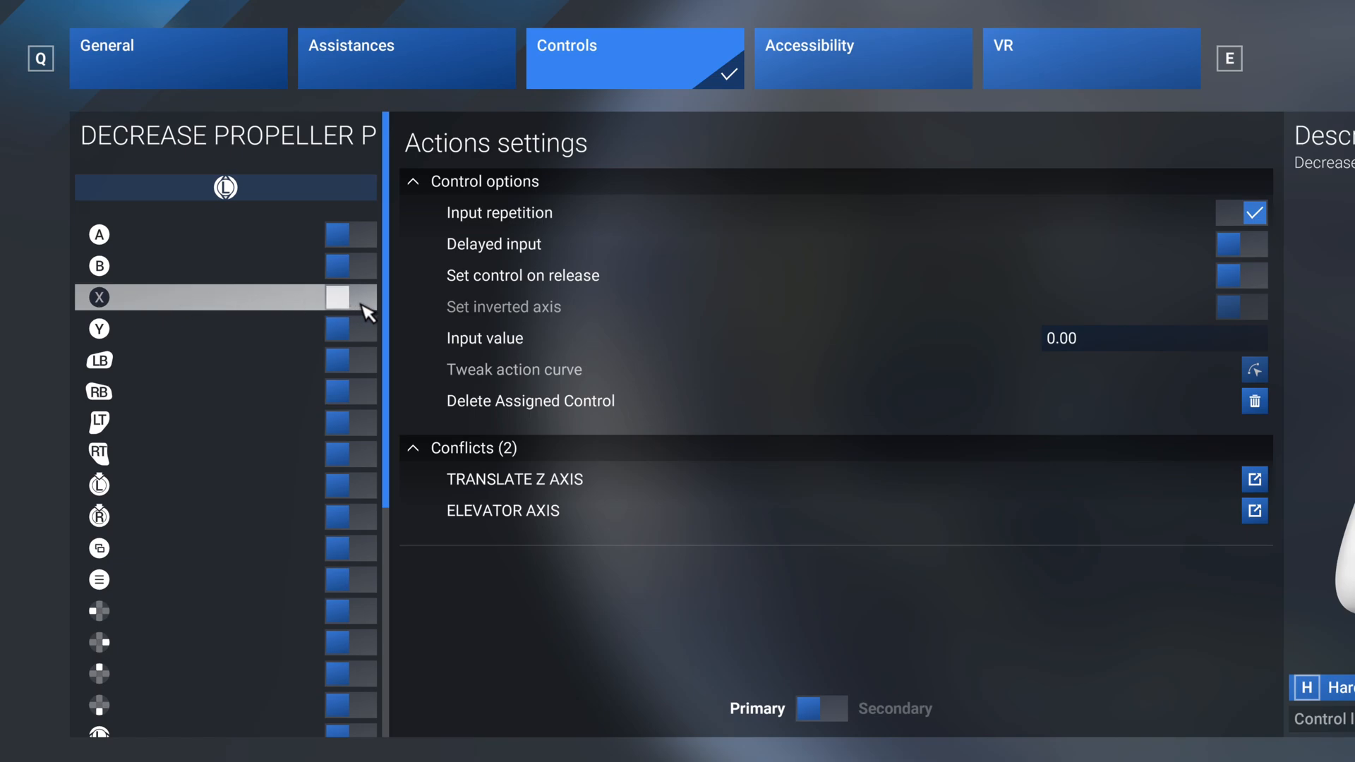
- Bind Decrease Propeller Pitch to X plus a left stick direction
left_click(350, 298)
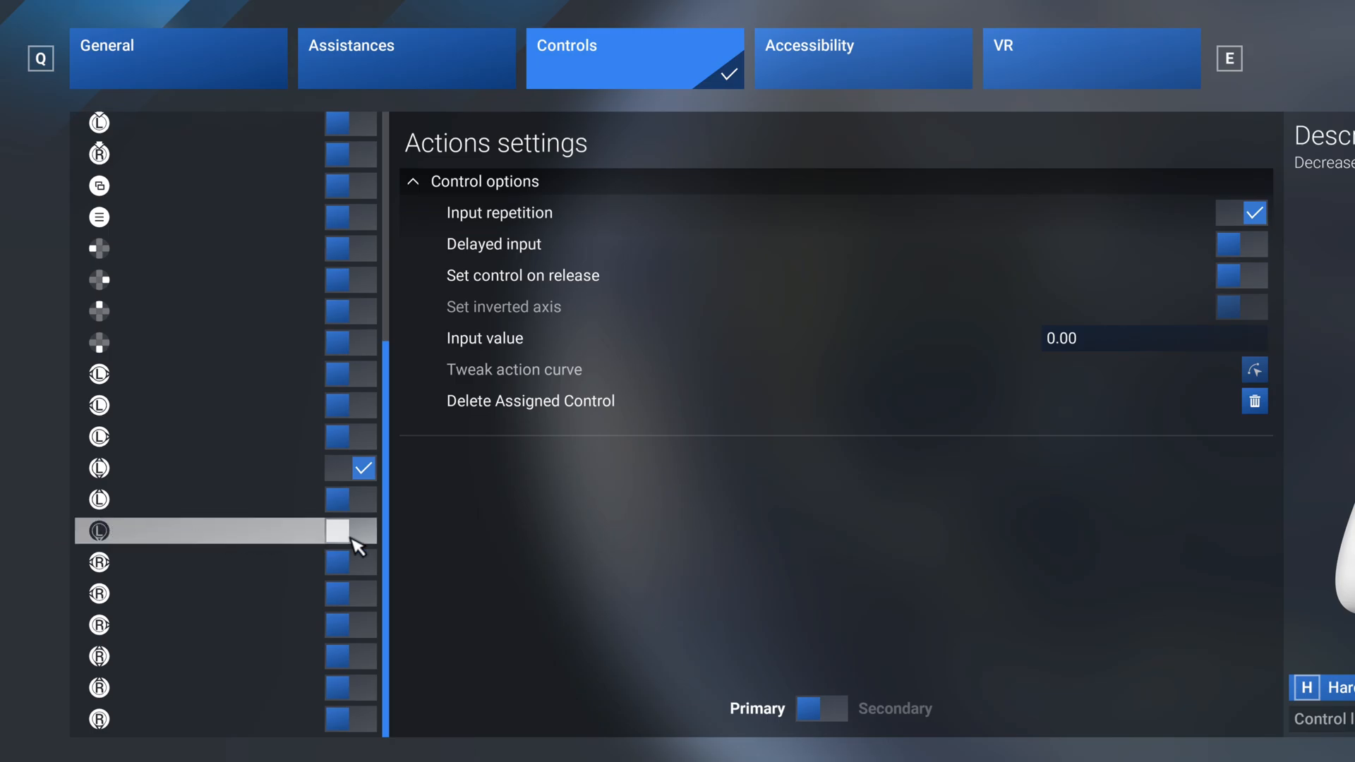
left_click(350, 530)
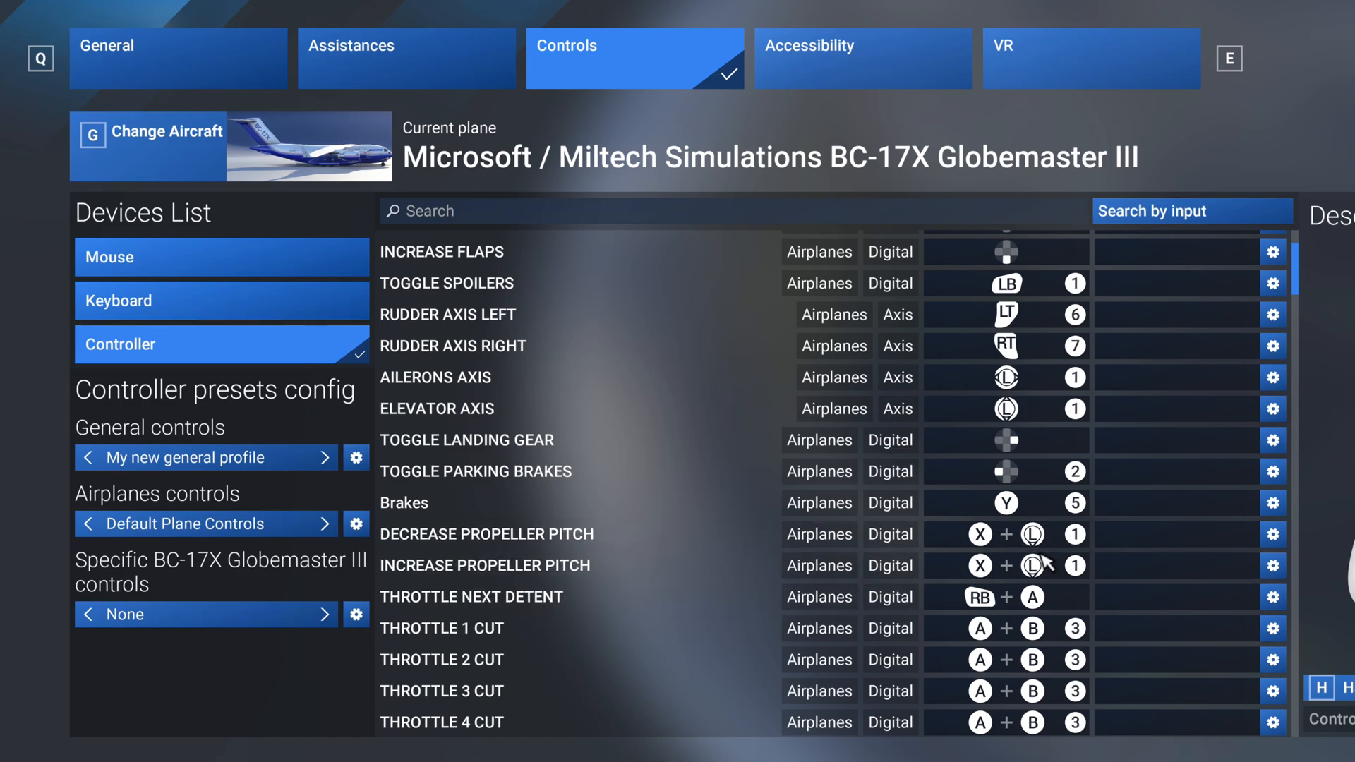
- Confirm the bindings list shows both propeller pitch actions as X plus left stick
left_click(1005, 533)
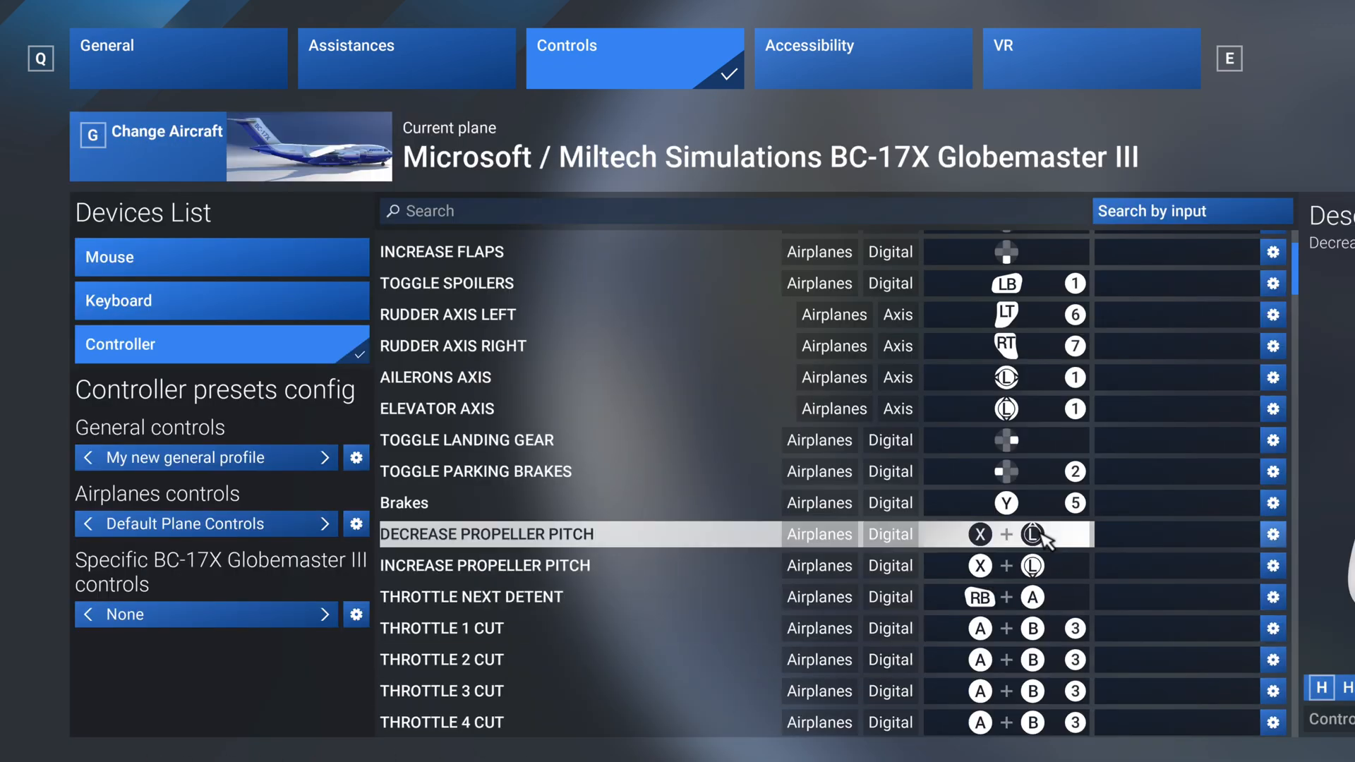
mouse_move(1071, 541)
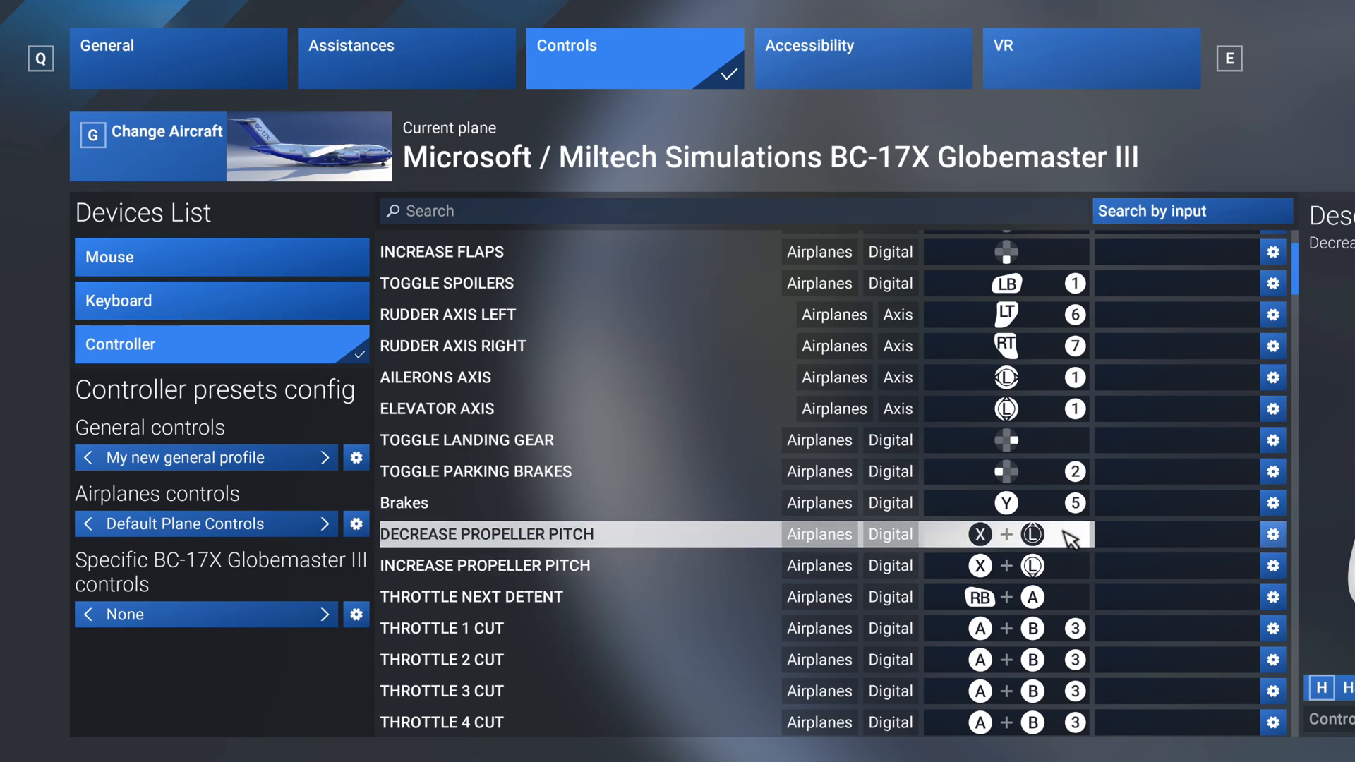